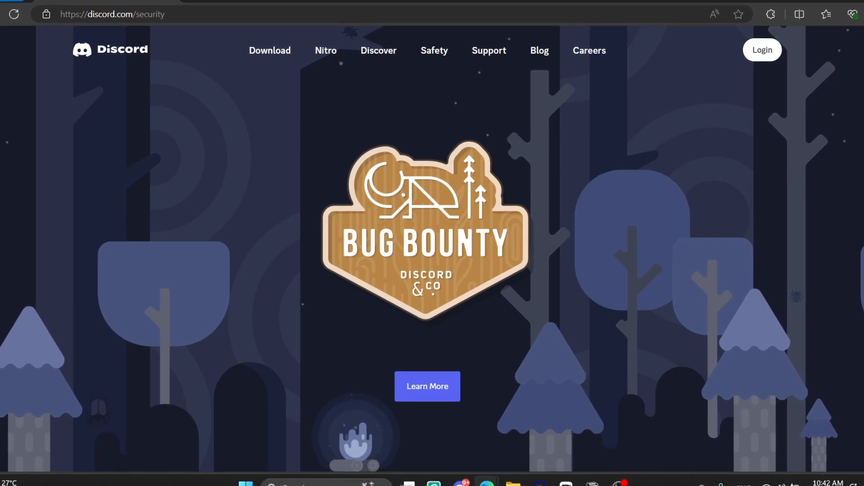
# Browse the bug bounty page's reward bullets and return to the Discord download page.
pyautogui.scroll(-3)
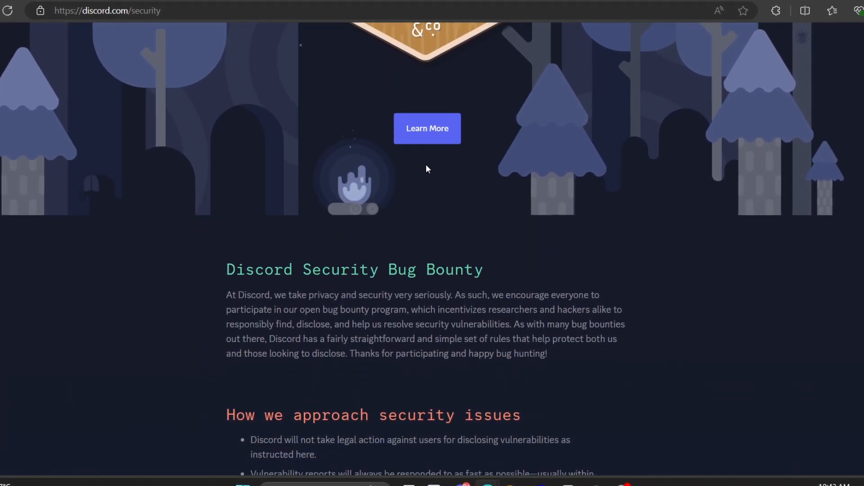
pyautogui.scroll(-3)
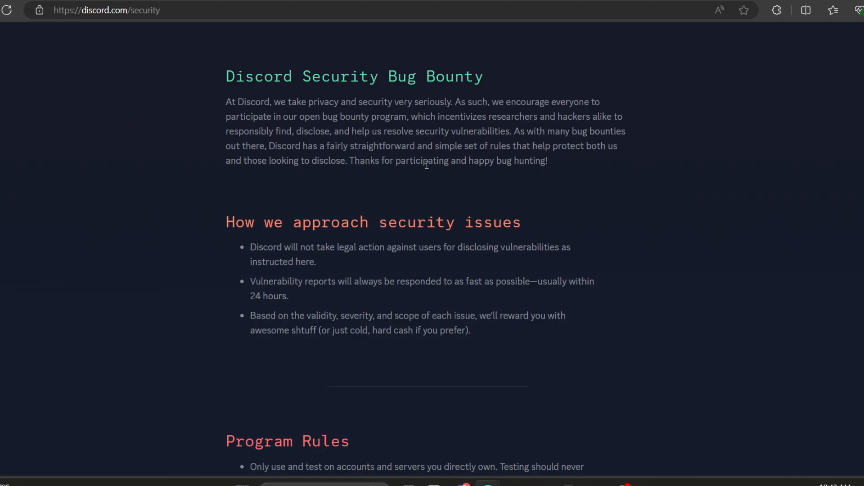
pyautogui.doubleClick(168, 97)
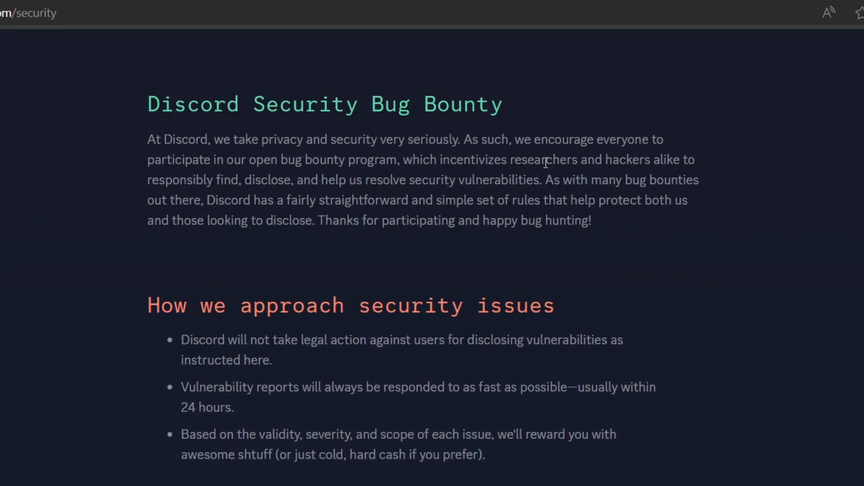
pyautogui.moveTo(277, 186)
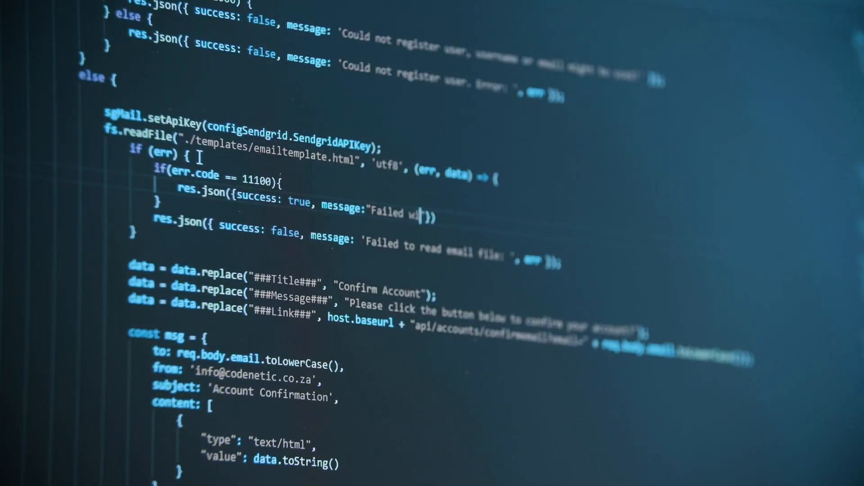
pyautogui.write('ith error')
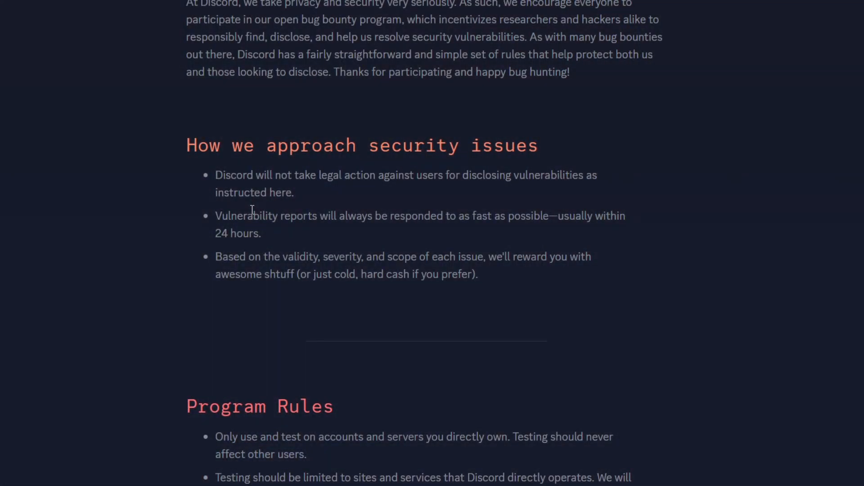
pyautogui.moveTo(439, 216)
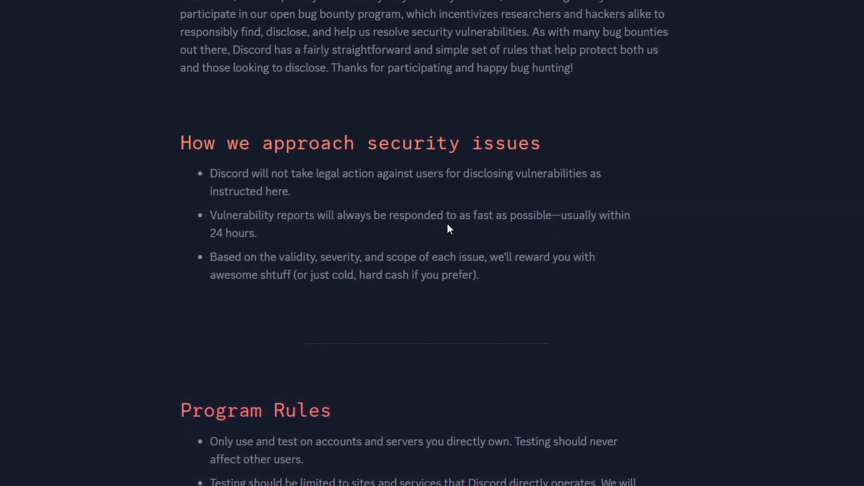
pyautogui.scroll(3)
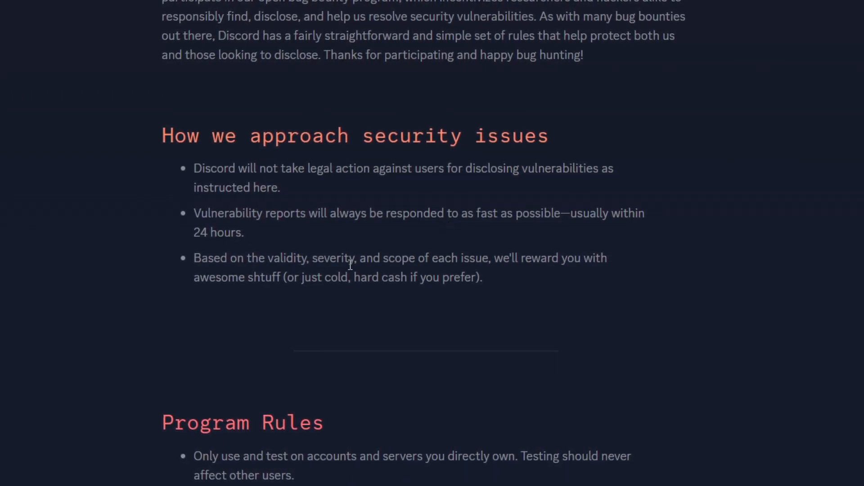
pyautogui.scroll(3)
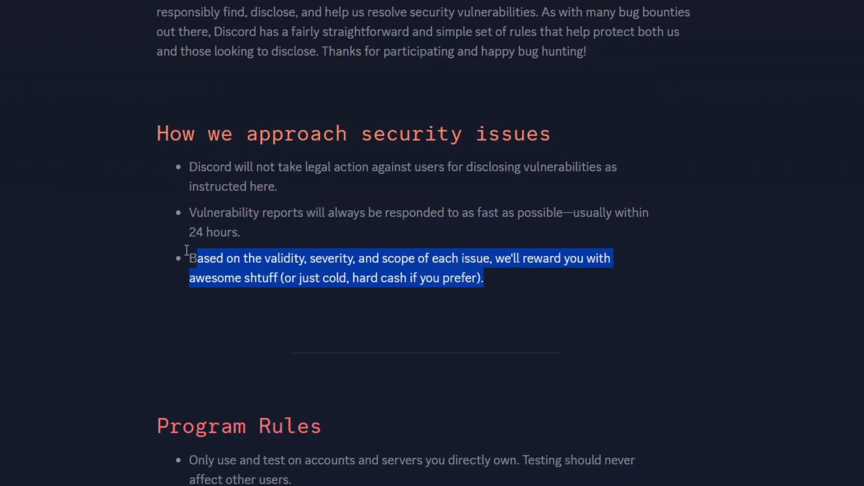
pyautogui.click(270, 261)
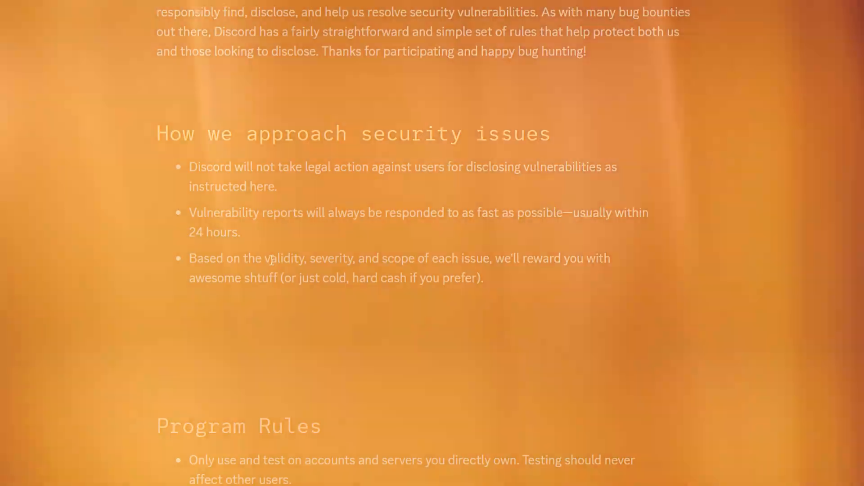
pyautogui.click(259, 9)
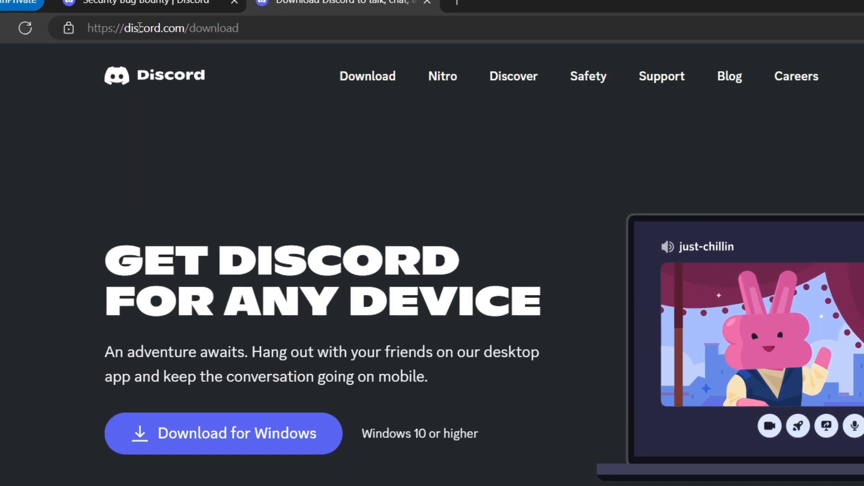
# From 'Feeling experimental?', download the Public Test Build for Windows 64-bit.
pyautogui.press('ctrl+plus')
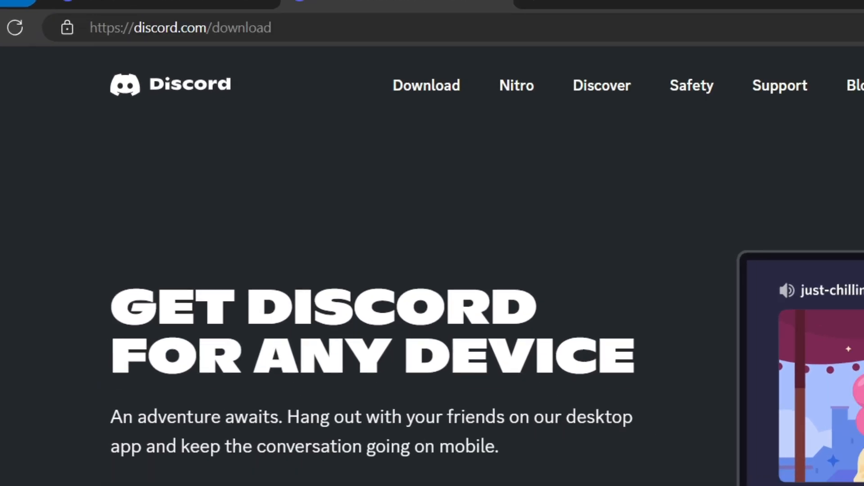
pyautogui.scroll(-3)
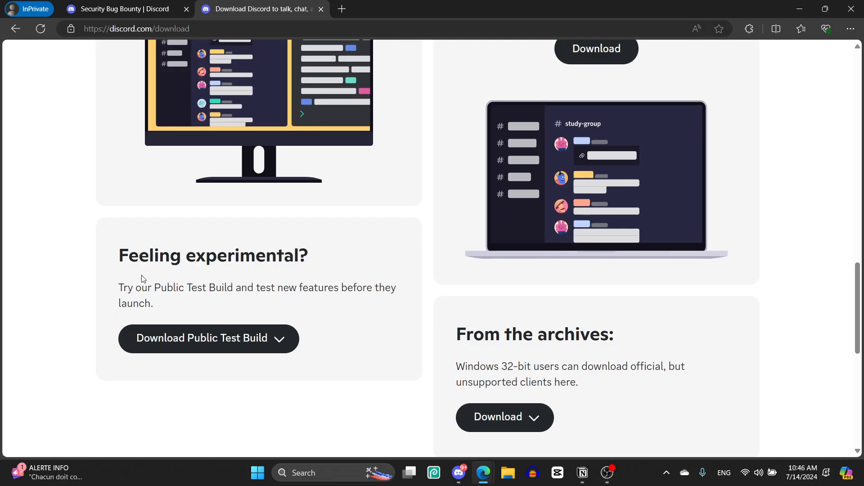
pyautogui.moveTo(204, 337)
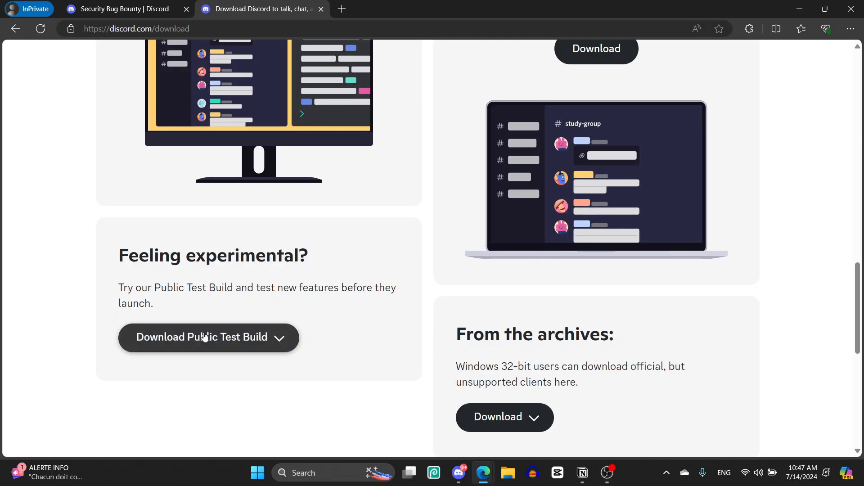
pyautogui.click(208, 336)
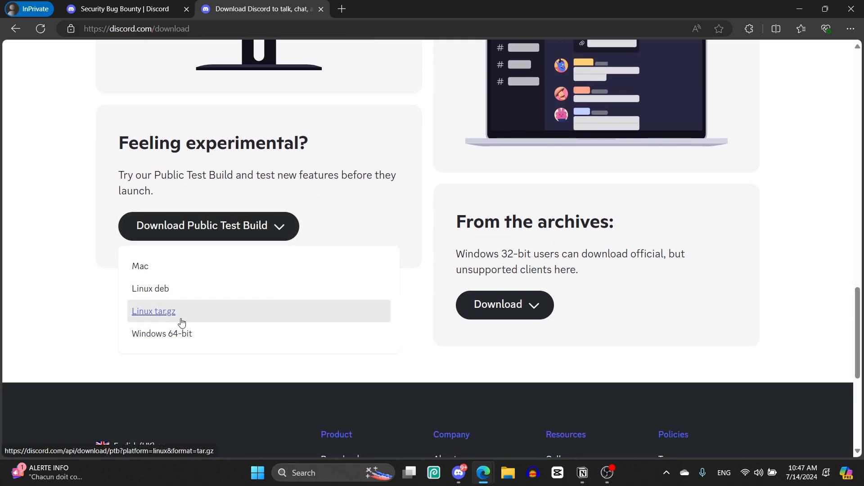
pyautogui.moveTo(150, 288)
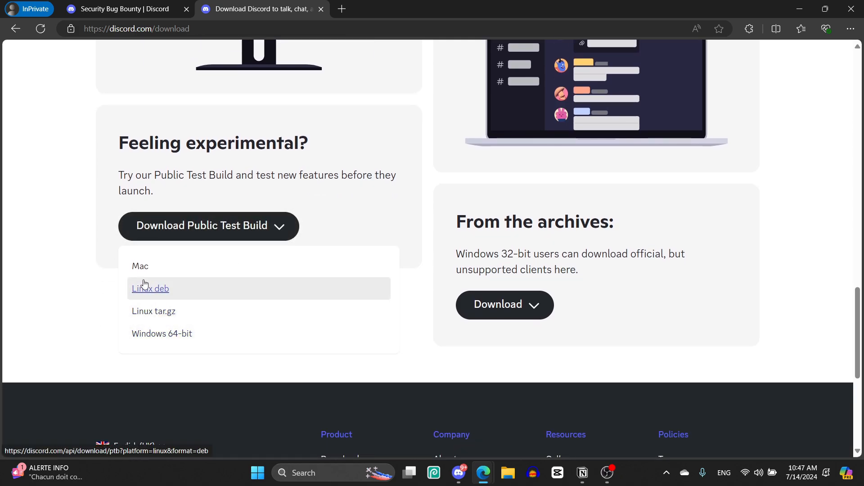
pyautogui.moveTo(162, 333)
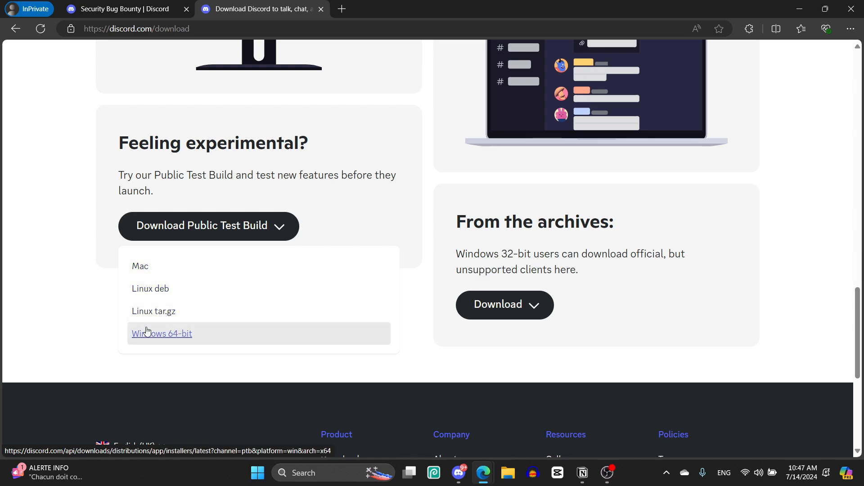
pyautogui.moveTo(153, 336)
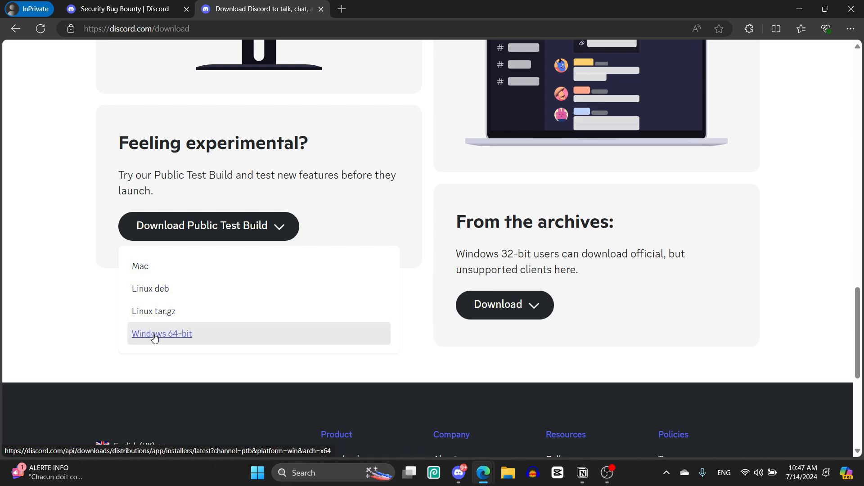
pyautogui.click(161, 334)
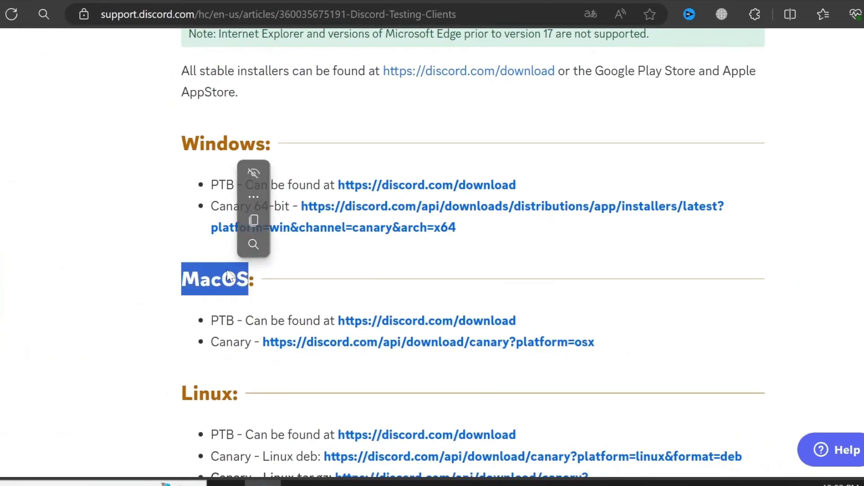
# Reach the iOS section of the testing clients article and follow the dis.gd/testflight link.
pyautogui.scroll(-3)
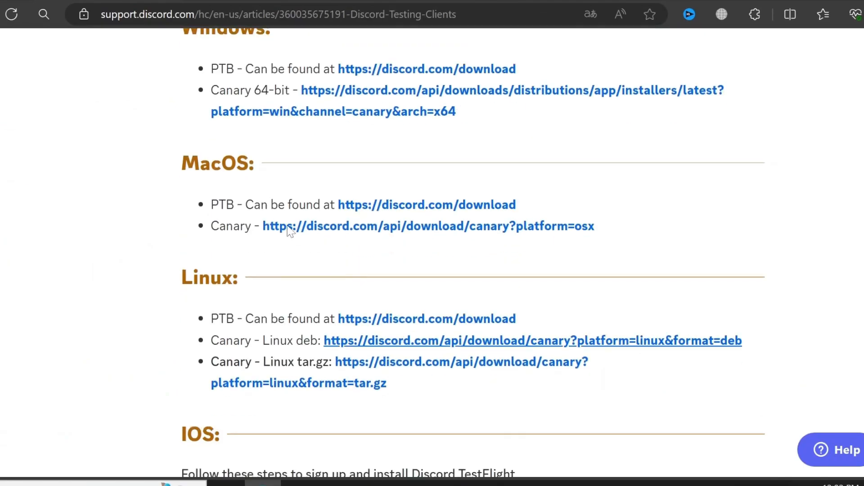
pyautogui.scroll(-3)
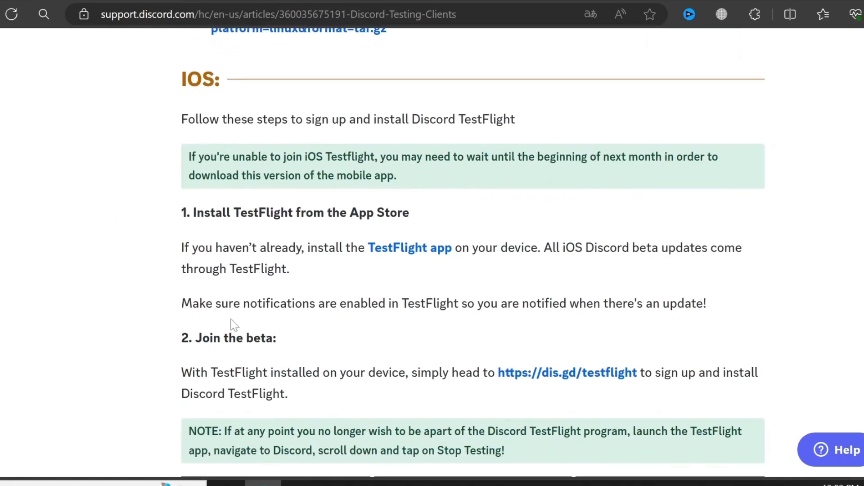
pyautogui.moveTo(71, 193)
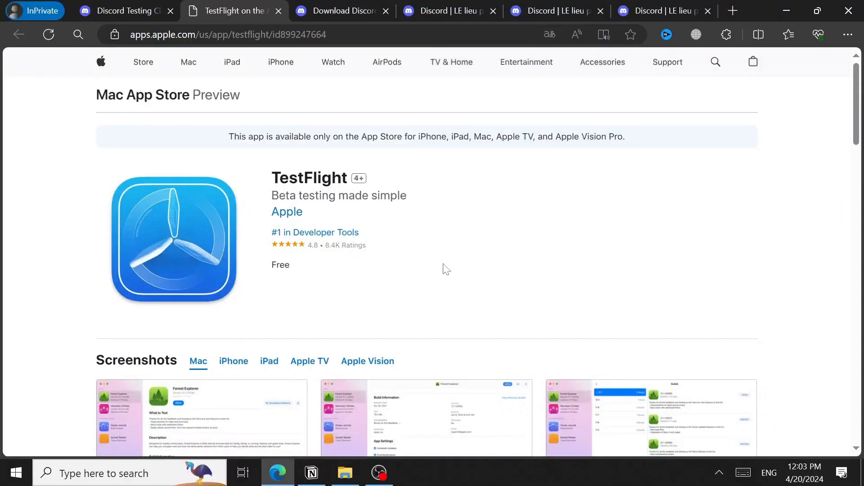
pyautogui.click(126, 11)
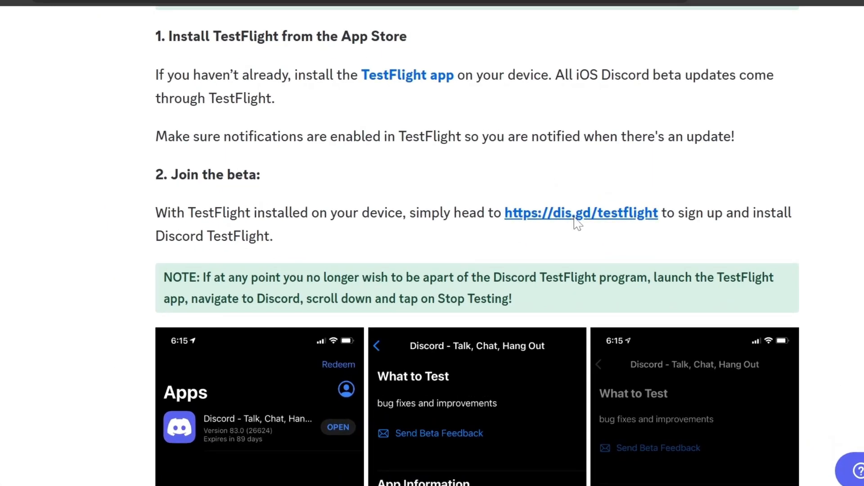
pyautogui.click(581, 212)
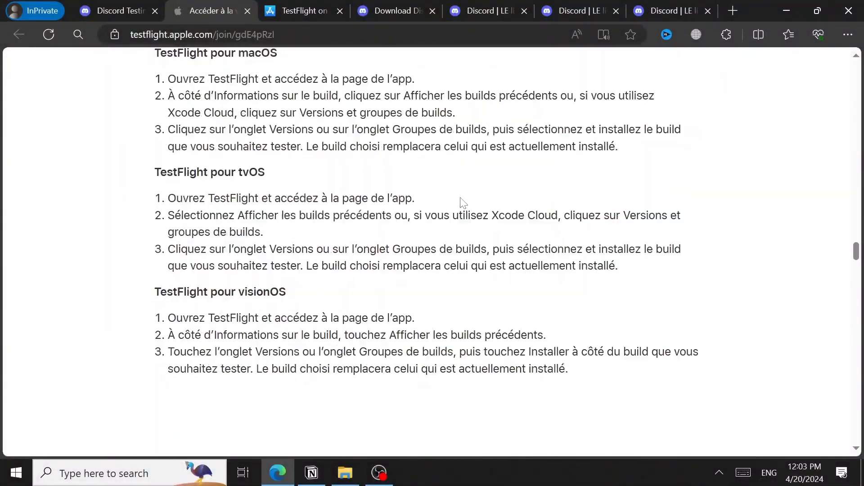
pyautogui.scroll(3)
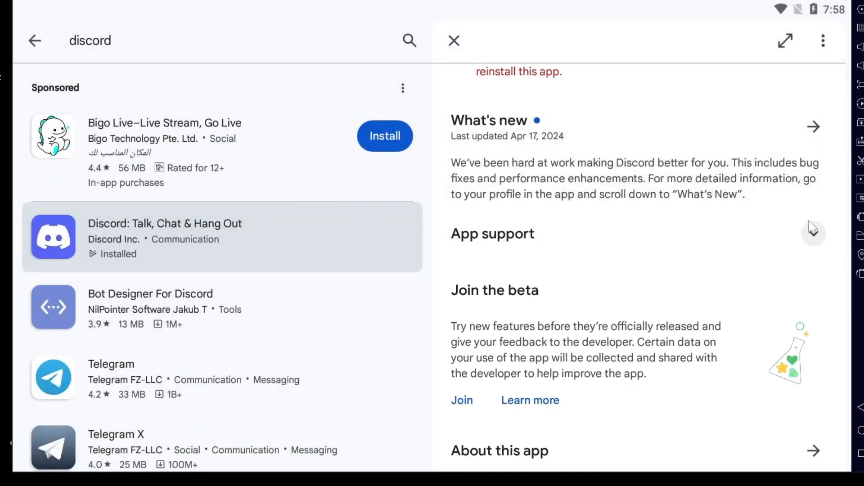
# View Discord's 'Join the beta' option in Play Store, then follow the Android Alpha testers group link.
pyautogui.click(461, 400)
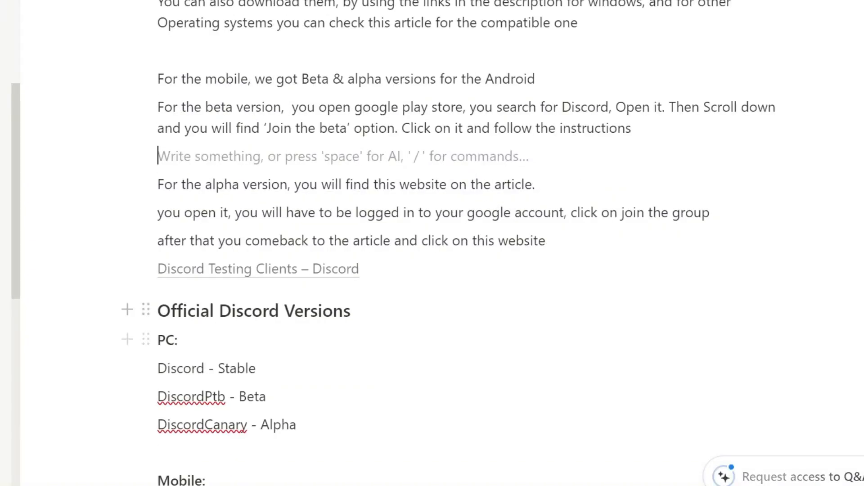
pyautogui.click(258, 270)
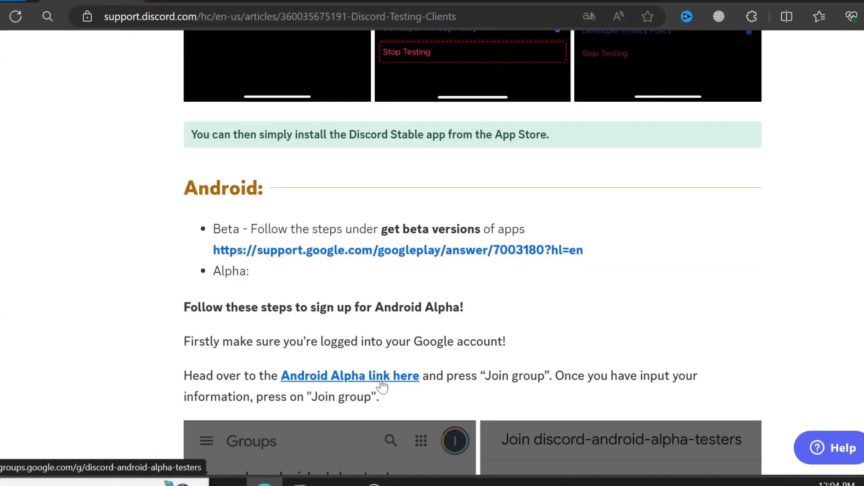
pyautogui.click(349, 375)
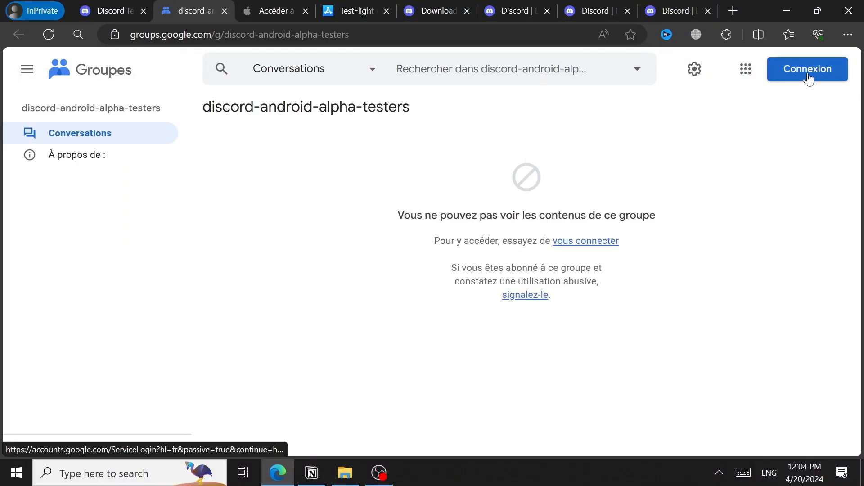
# Sign in and join the discord-android-alpha-testers Google Group.
pyautogui.click(807, 70)
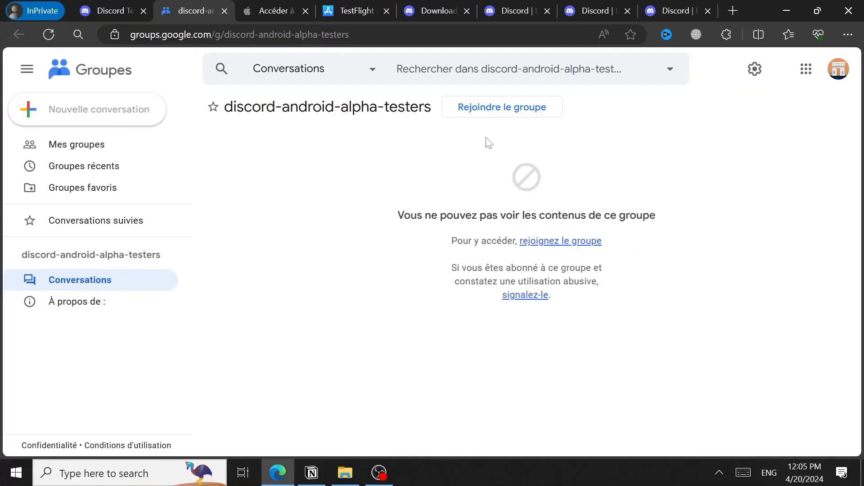
pyautogui.moveTo(502, 108)
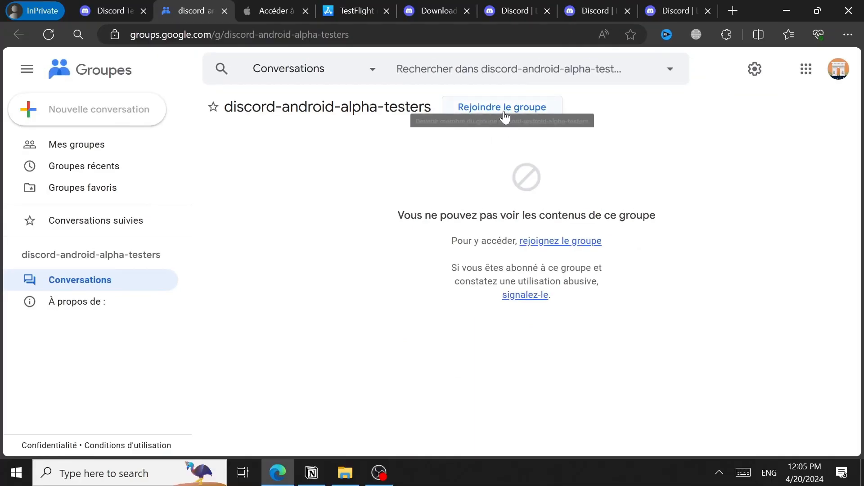
pyautogui.click(502, 107)
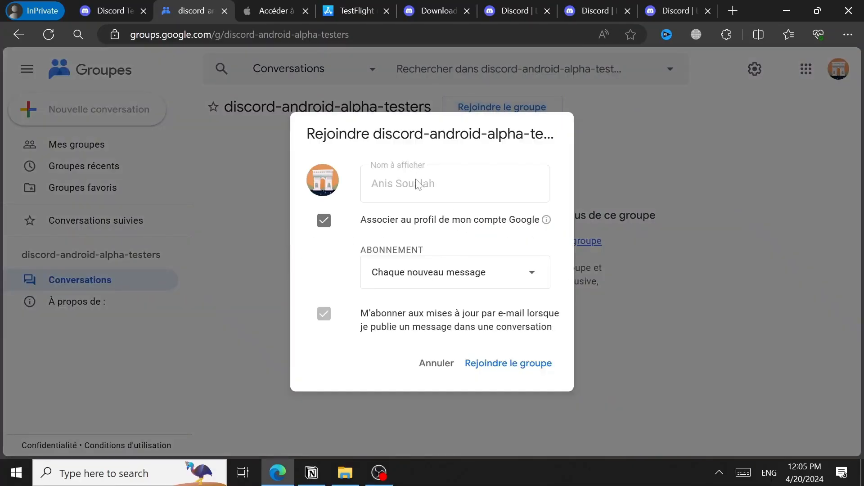
pyautogui.moveTo(524, 368)
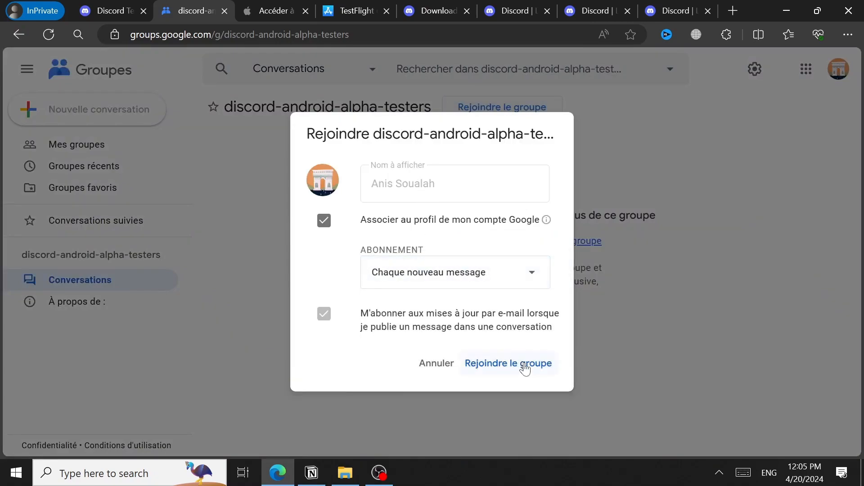
pyautogui.moveTo(542, 352)
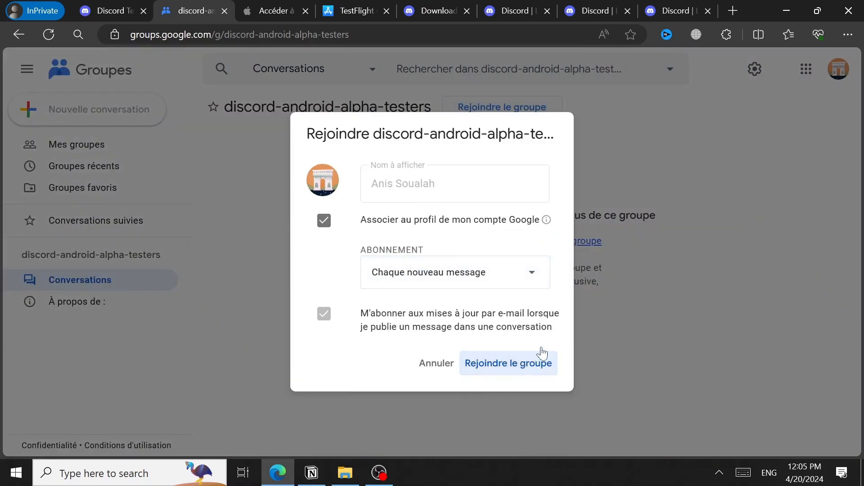
pyautogui.click(507, 363)
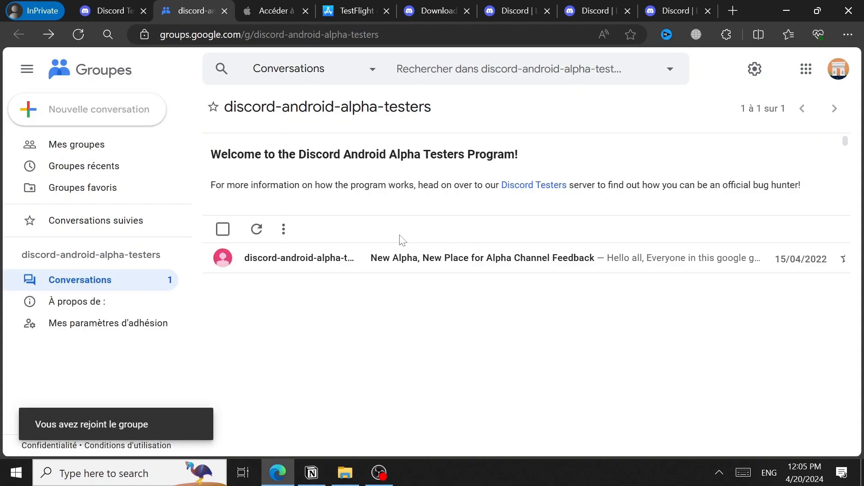
# View the group's 'New Alpha, New Place for Alpha Channel Feedback' post, then return to the article.
pyautogui.click(482, 258)
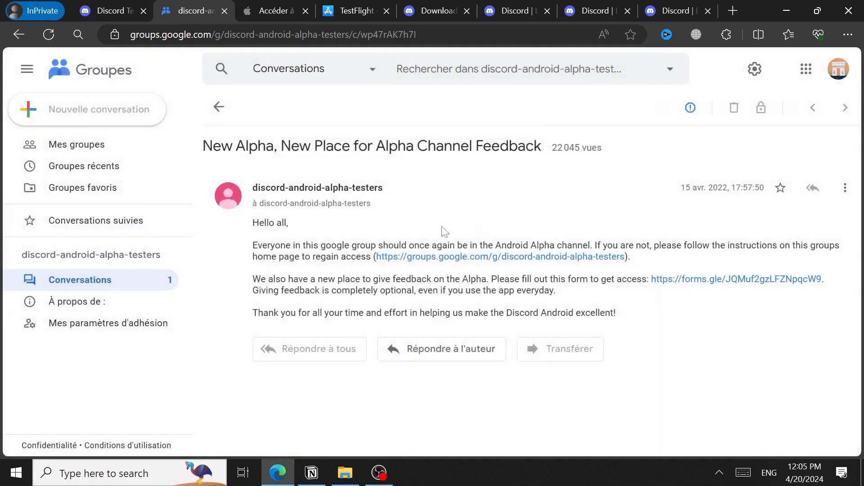
pyautogui.click(110, 11)
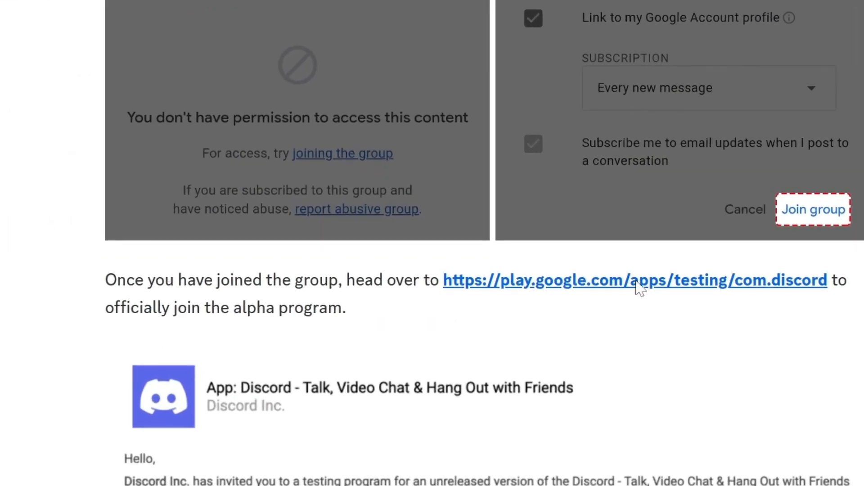
# Follow the play.google.com/apps/testing/com.discord link and become a tester.
pyautogui.click(635, 281)
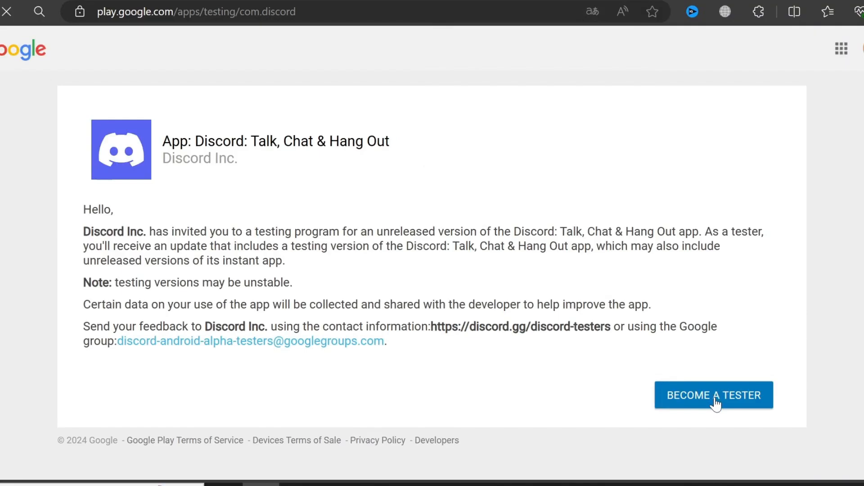
pyautogui.click(713, 395)
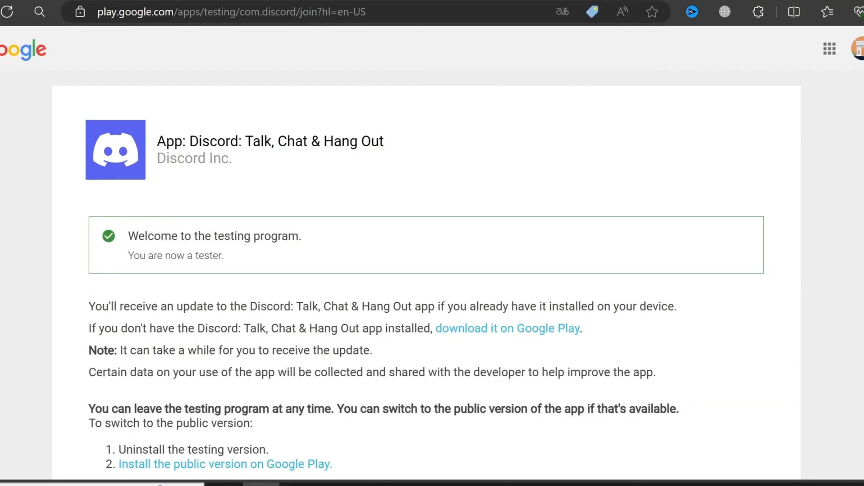
pyautogui.scroll(-3)
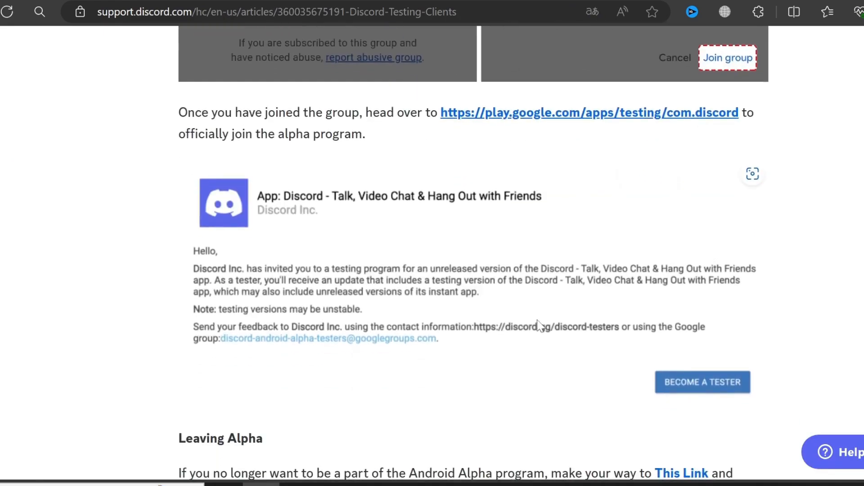
# Scroll the testing clients article down to its 'Leaving Alpha' section.
pyautogui.scroll(-3)
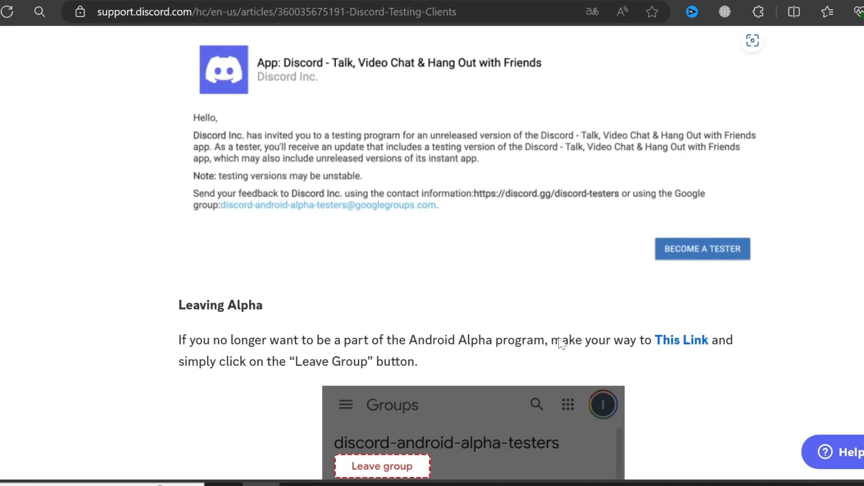
pyautogui.scroll(-3)
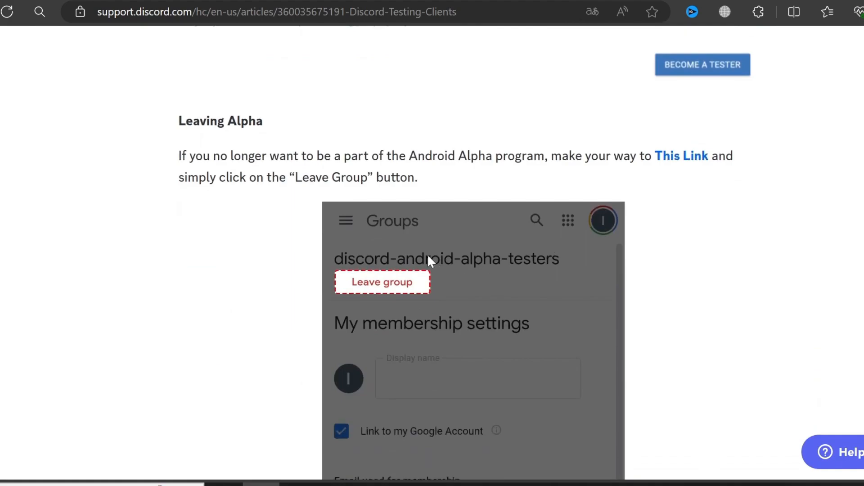
pyautogui.scroll(-3)
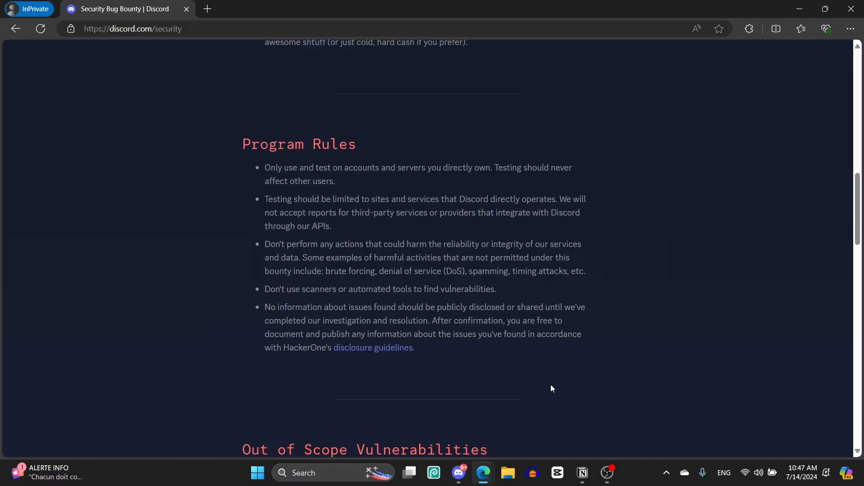
pyautogui.moveTo(442, 285)
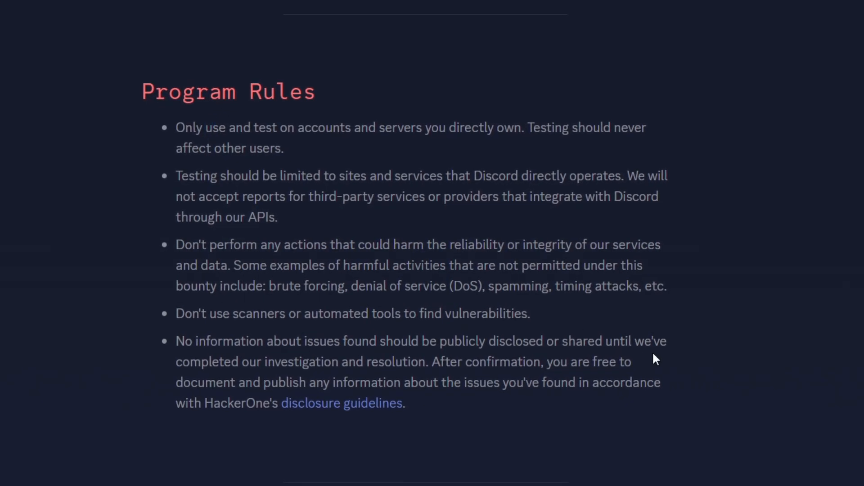
# Read through the Program Rules and highlight 'Account/E-mail' in the out-of-scope list.
pyautogui.scroll(-3)
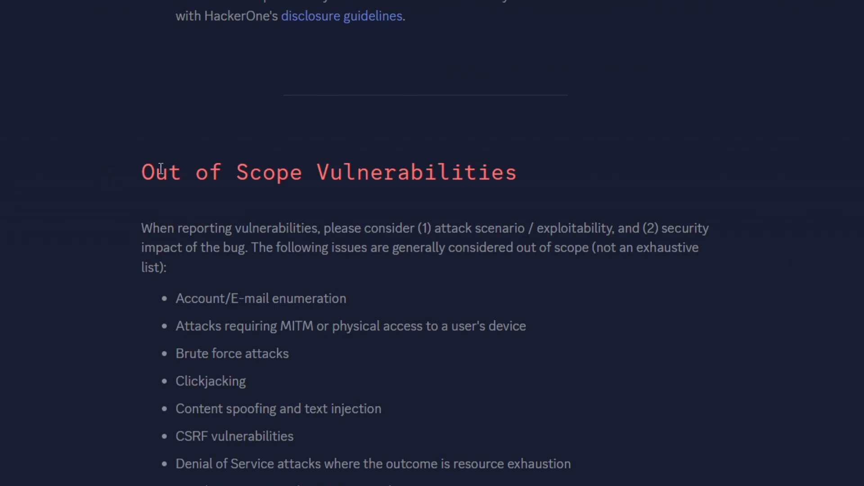
pyautogui.scroll(-3)
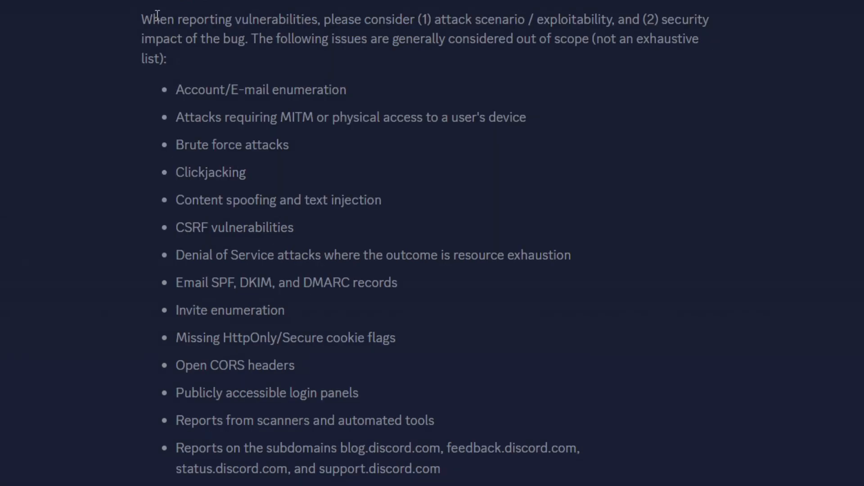
pyautogui.moveTo(513, 31)
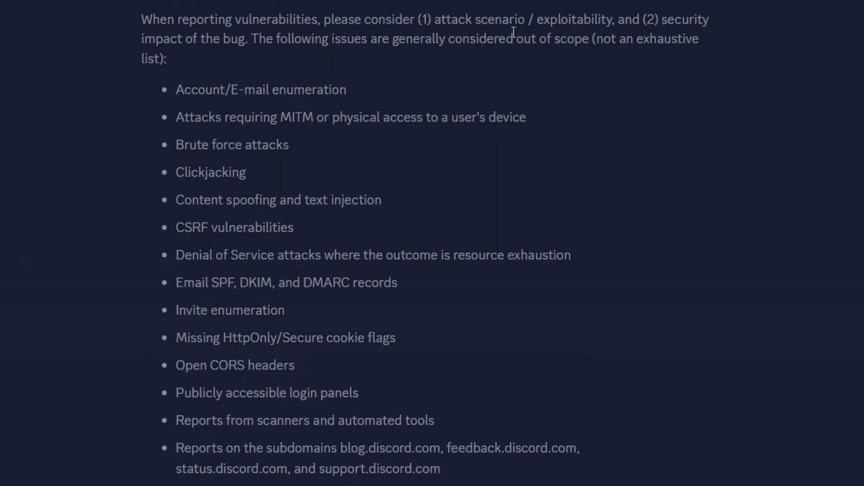
pyautogui.moveTo(384, 76)
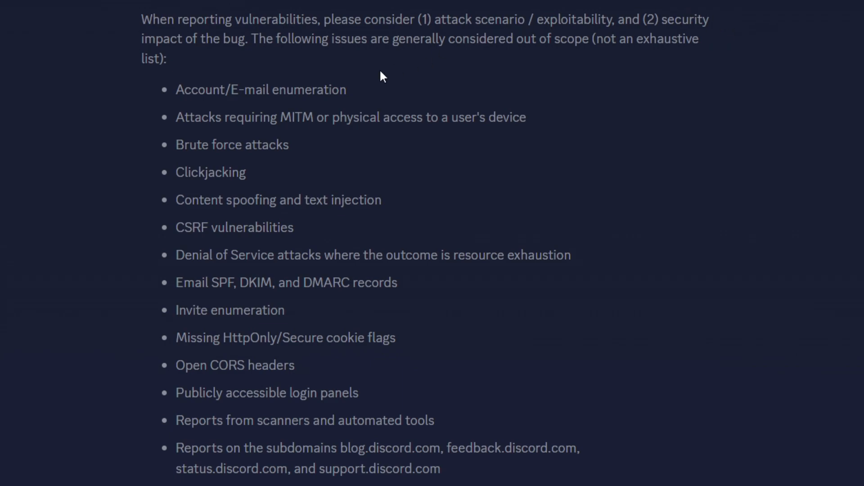
pyautogui.scroll(-3)
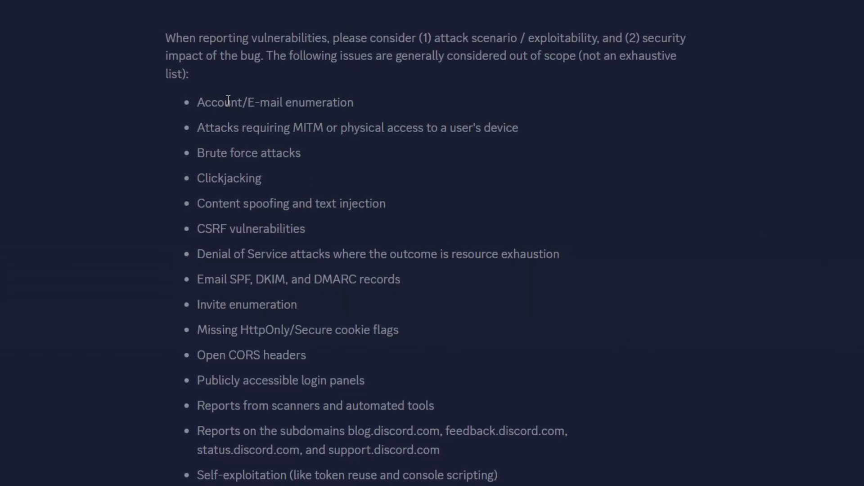
pyautogui.doubleClick(248, 107)
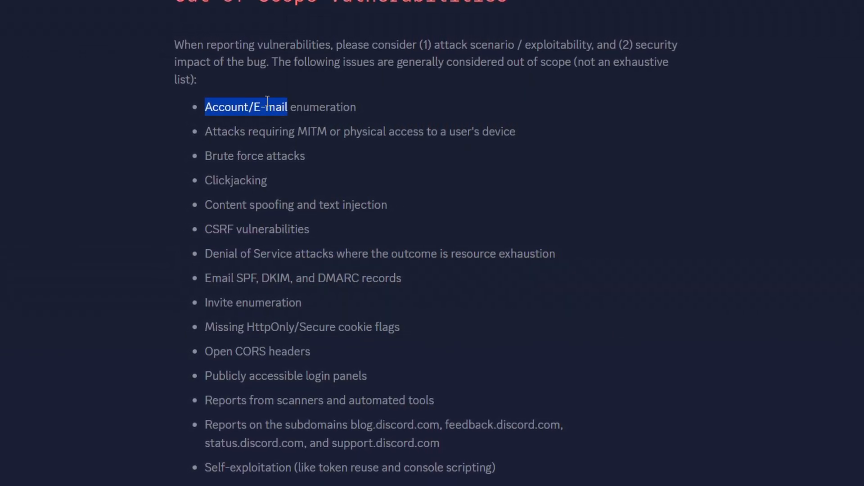
# Review the full Out of Scope Vulnerabilities list down to the Submit a Vulnerability prompt.
pyautogui.scroll(3)
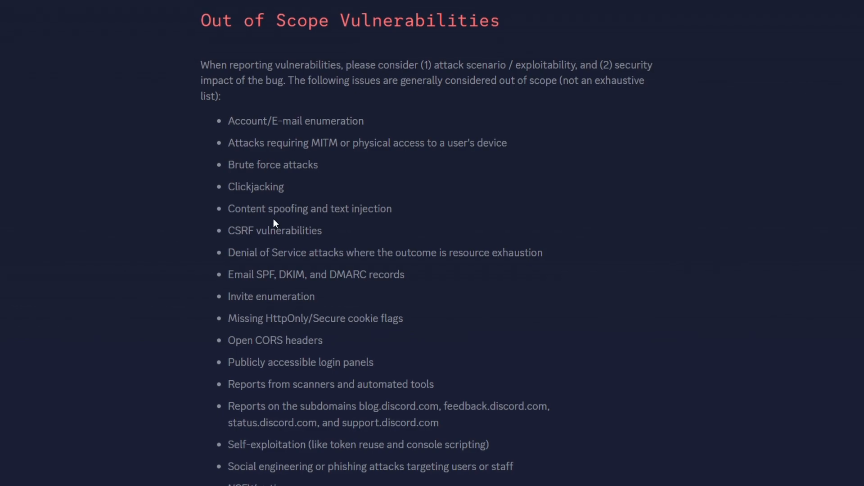
pyautogui.scroll(-3)
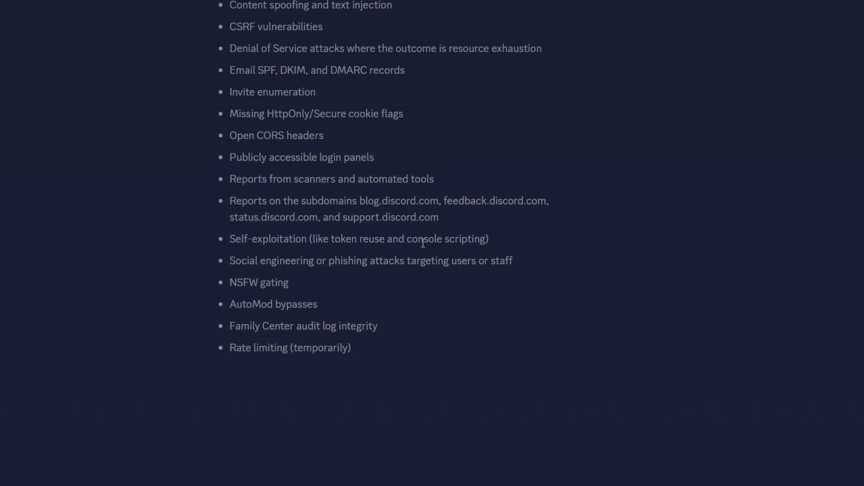
pyautogui.scroll(-3)
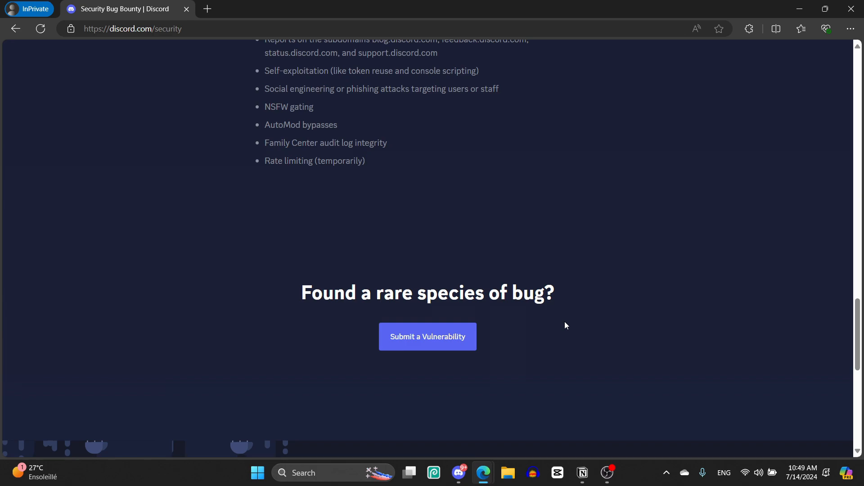
pyautogui.moveTo(448, 342)
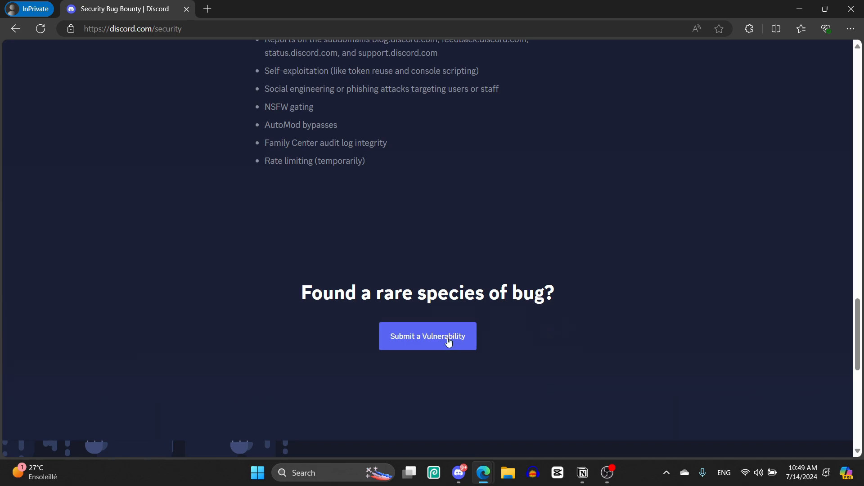
# Start a vulnerability report and expand the 'Select Asset' dropdown at the Asset step.
pyautogui.click(426, 336)
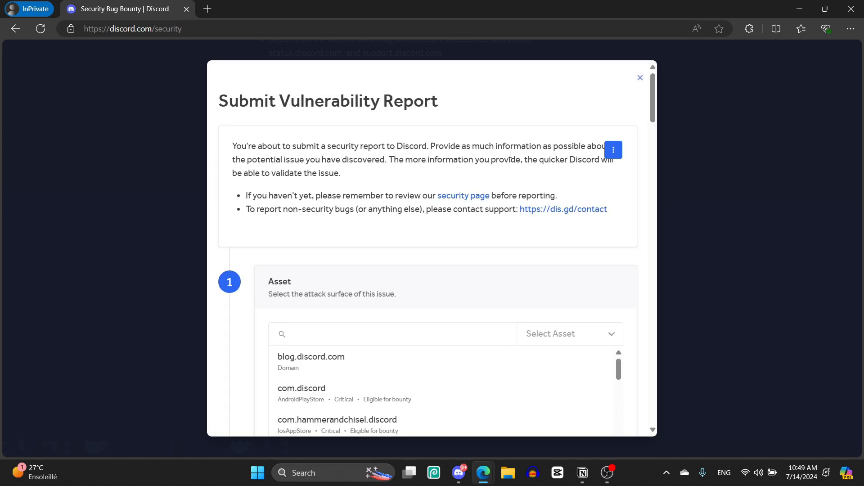
pyautogui.scroll(-3)
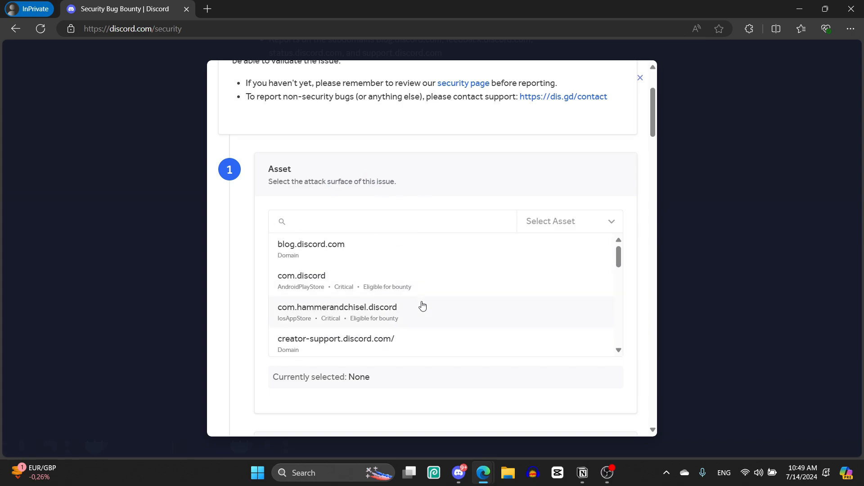
pyautogui.moveTo(421, 289)
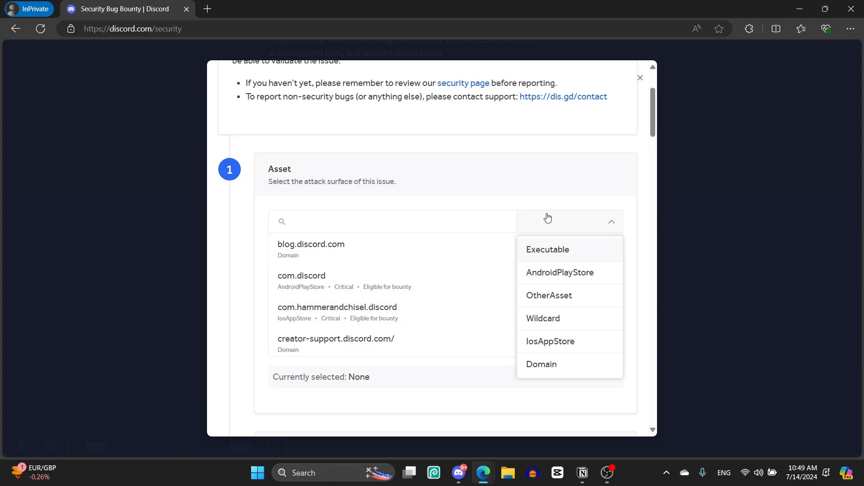
pyautogui.click(548, 249)
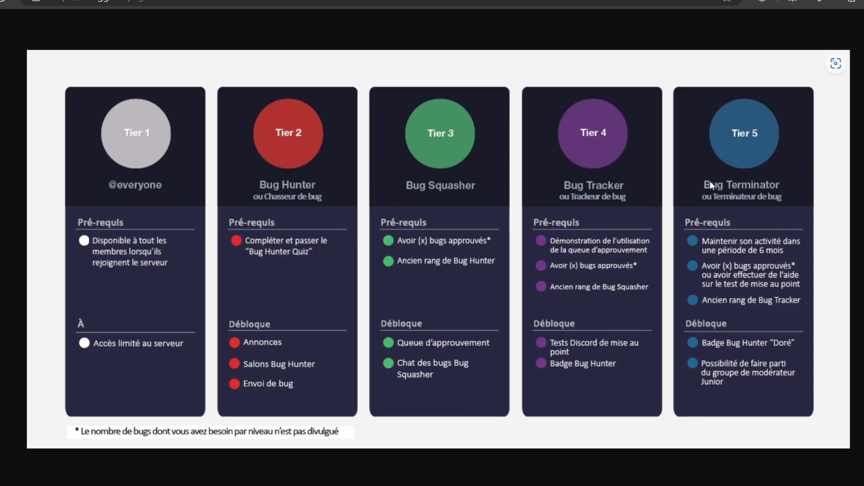
pyautogui.moveTo(648, 215)
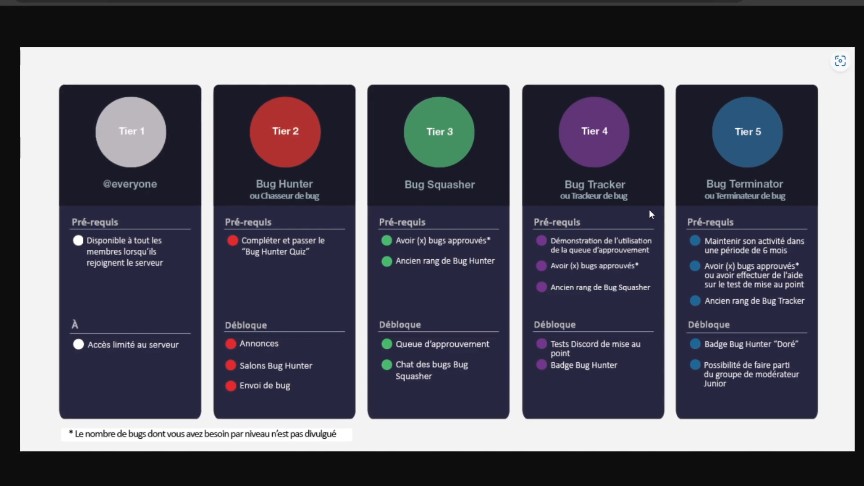
pyautogui.moveTo(143, 201)
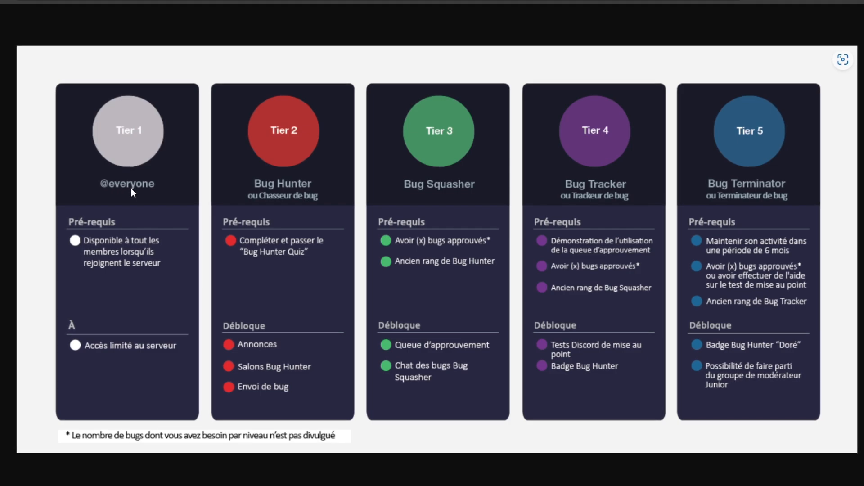
pyautogui.moveTo(106, 359)
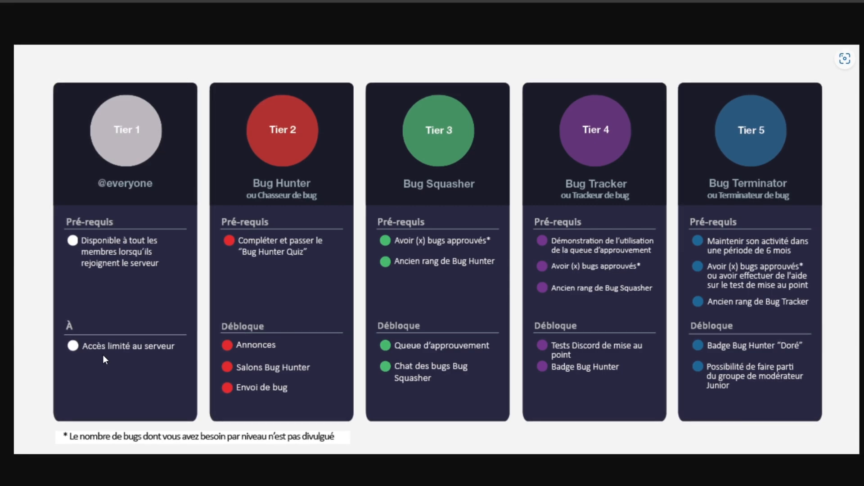
pyautogui.moveTo(282, 208)
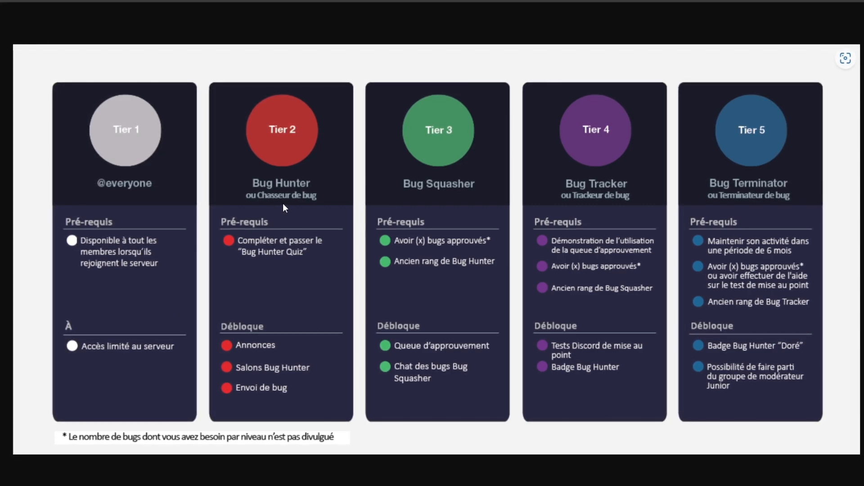
pyautogui.moveTo(280, 263)
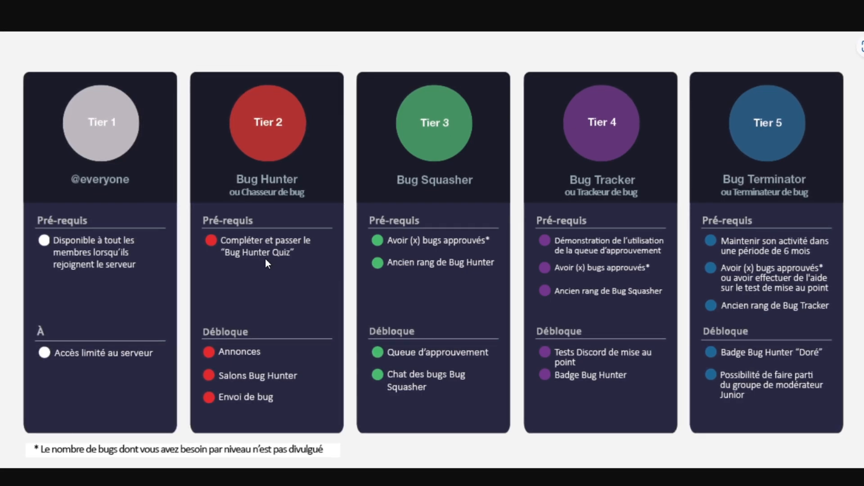
pyautogui.moveTo(430, 372)
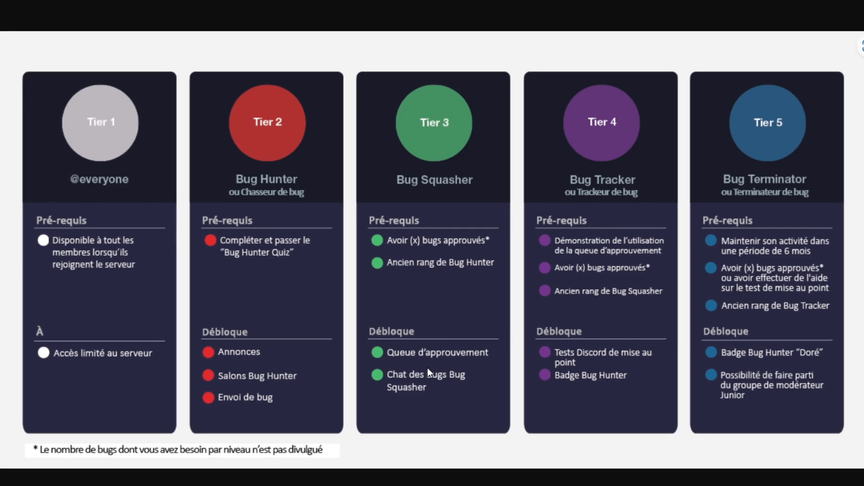